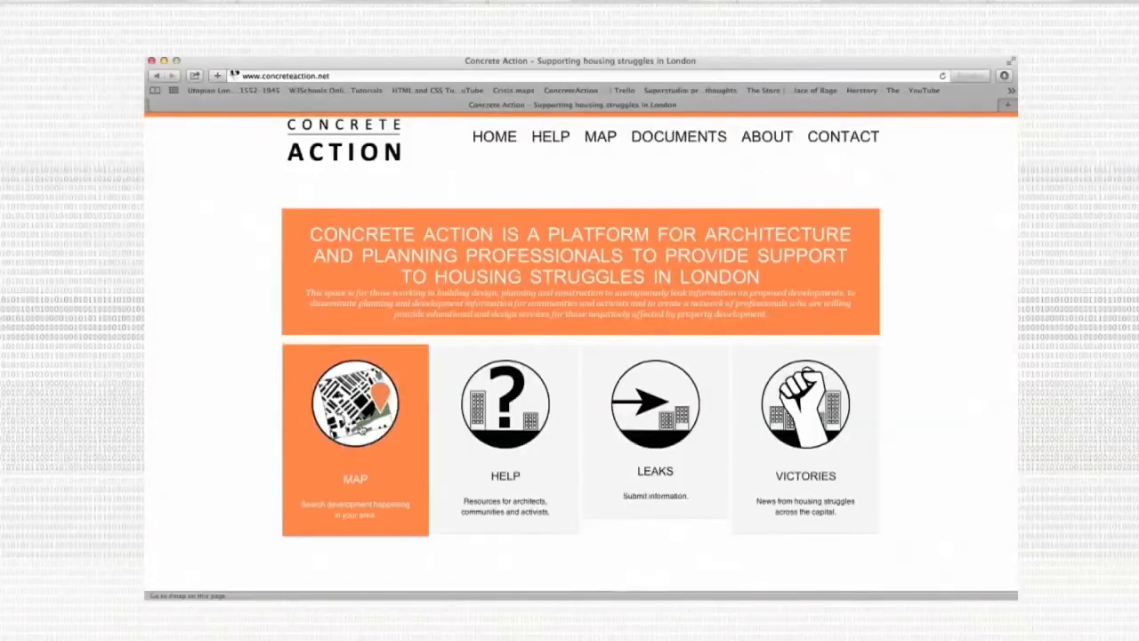
Visit the London developments map and the Leaks section, then open the Documents page of viability reports.
click(600, 136)
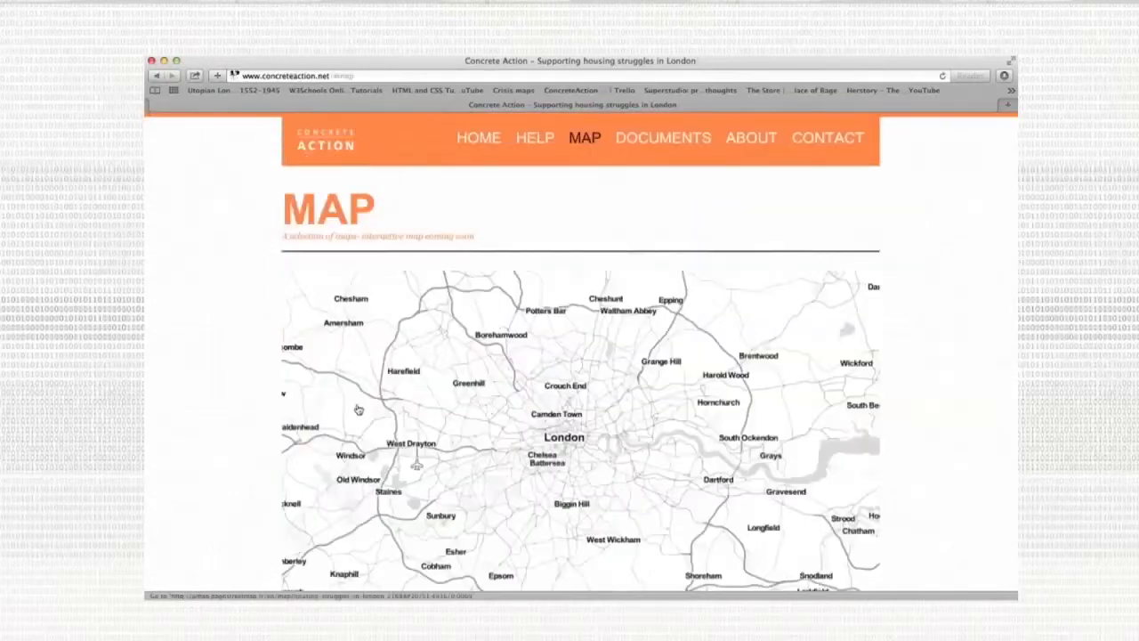
click(534, 138)
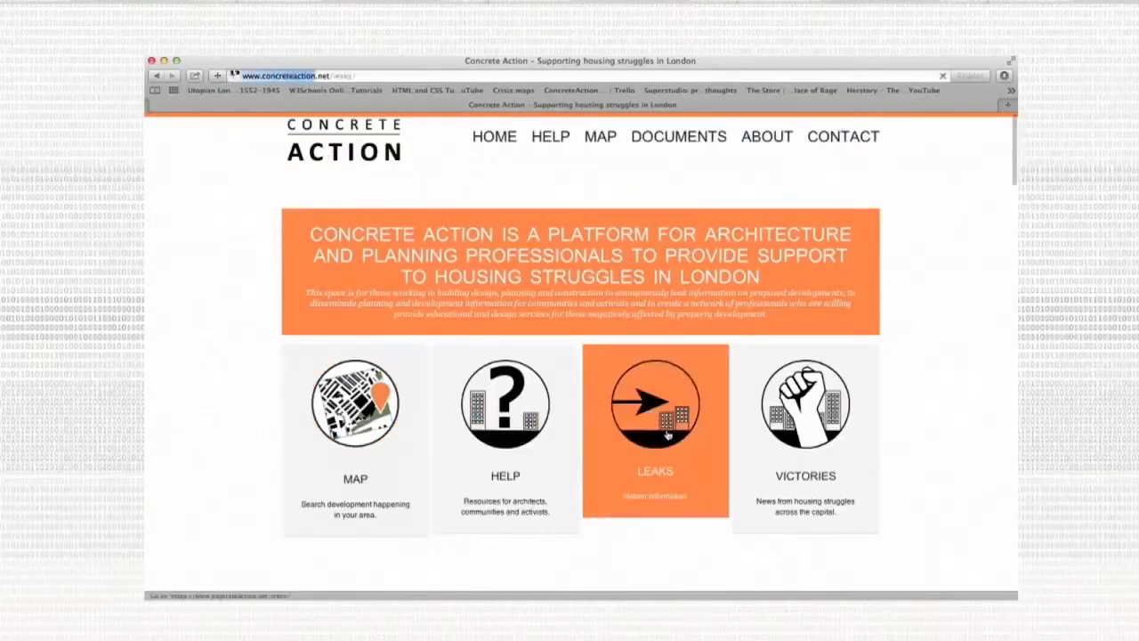
click(804, 403)
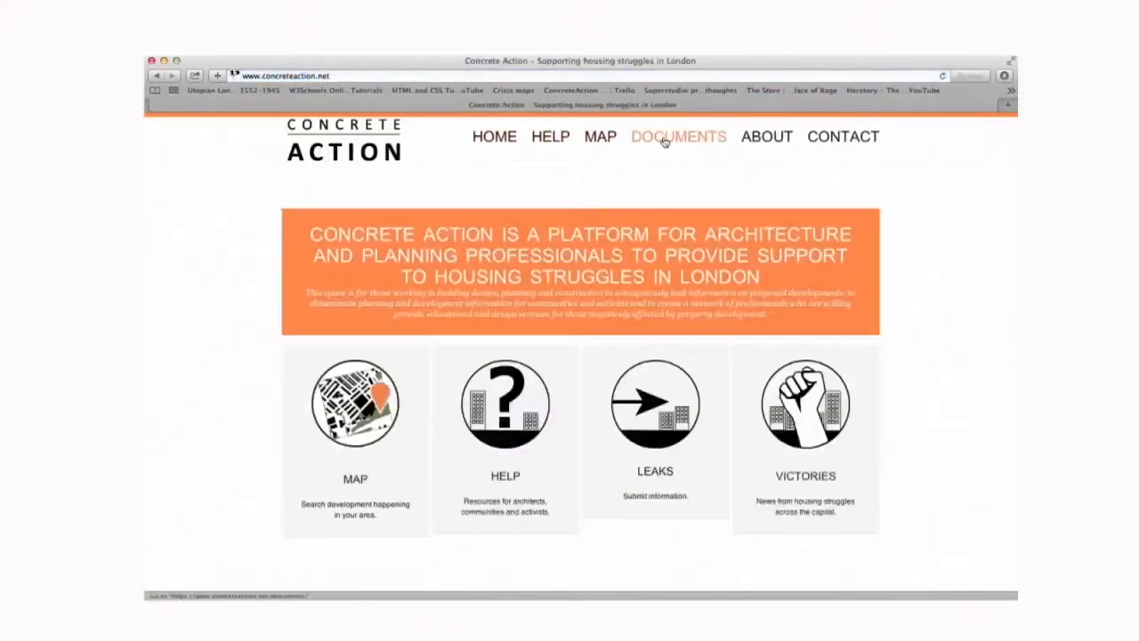
click(678, 136)
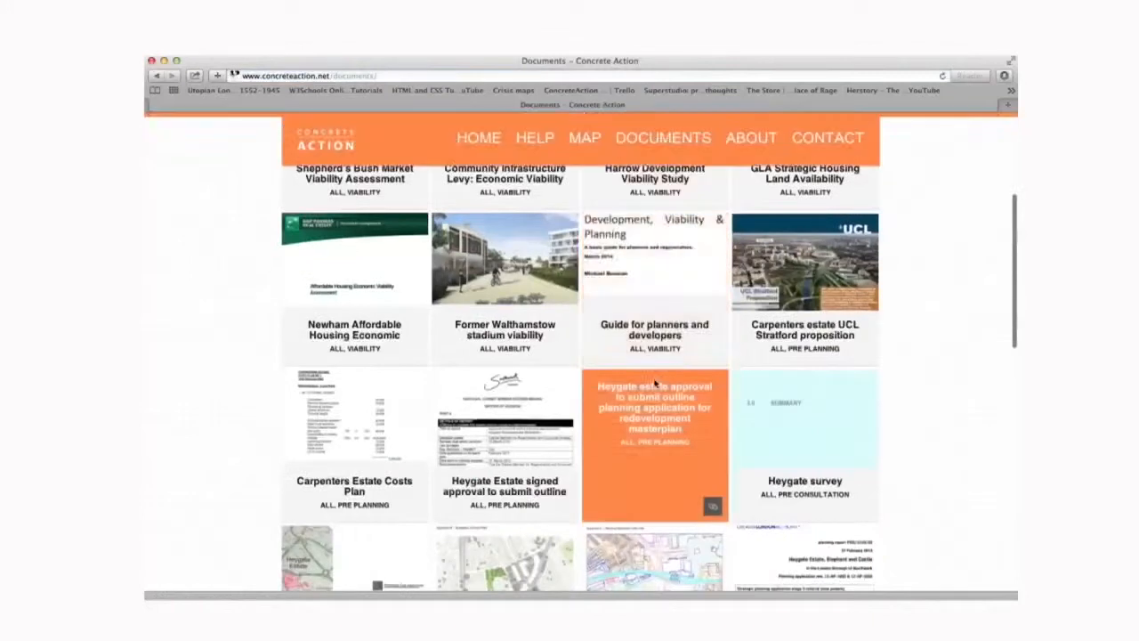